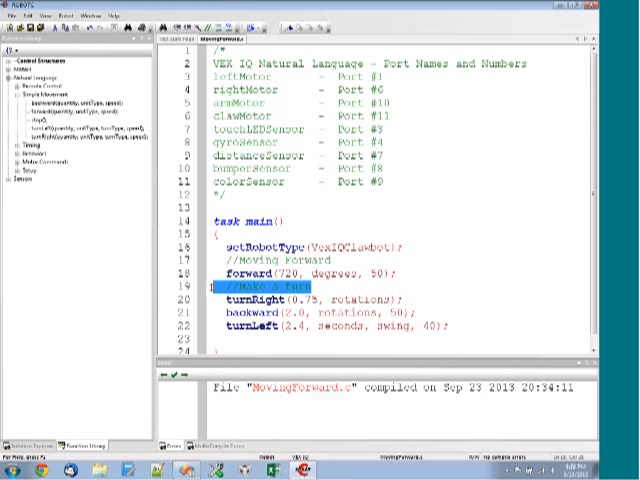
- Delete the comments and the backward and turnLeft lines from task main
key("Delete")
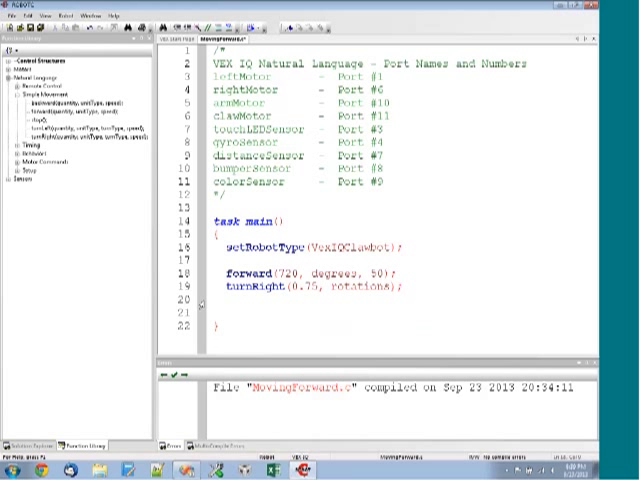
left_click_drag(223, 271, 400, 288)
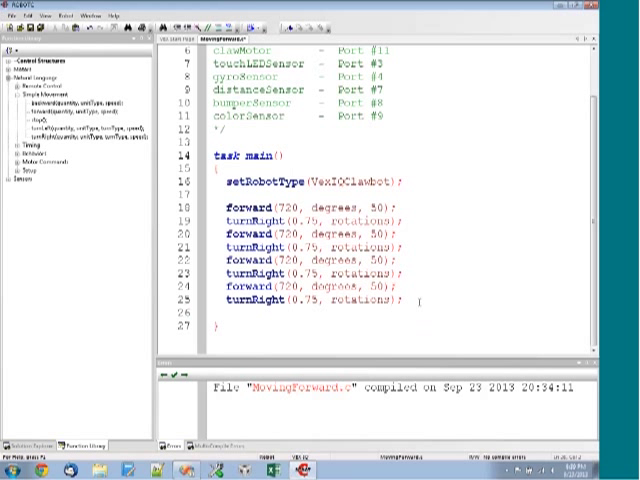
left_click(410, 299)
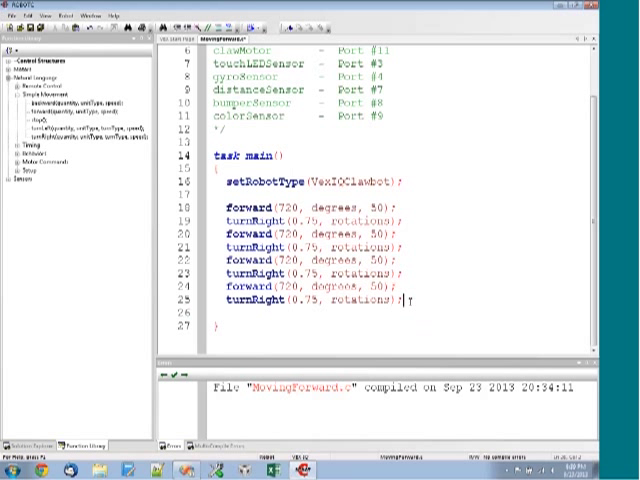
left_click_drag(208, 234, 400, 304)
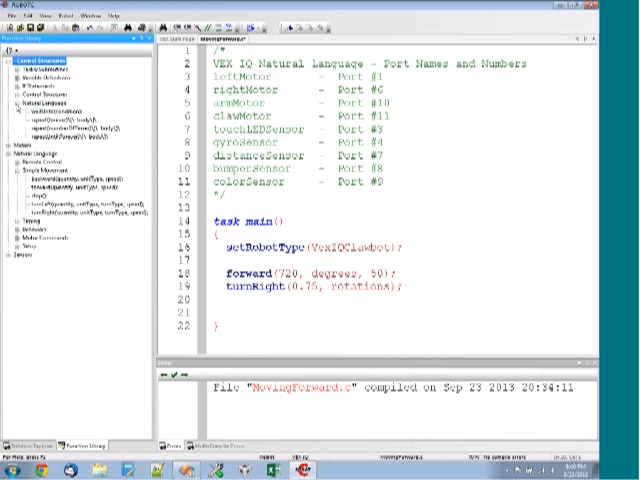
mouse_move(28, 158)
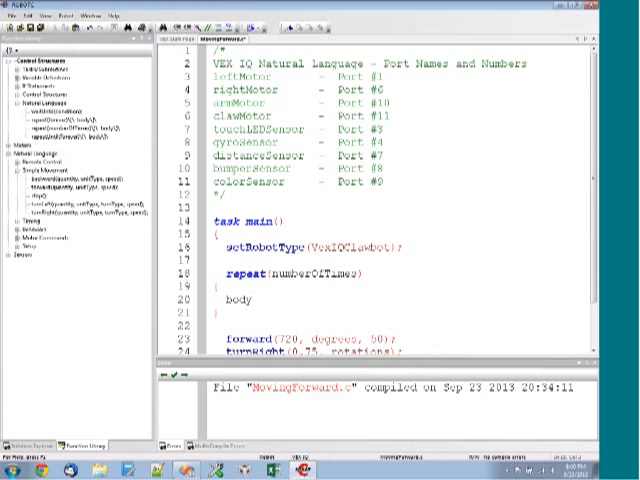
- Place the forward and turnRight commands inside the repeat braces, replacing 'body'
scroll("down", 3)
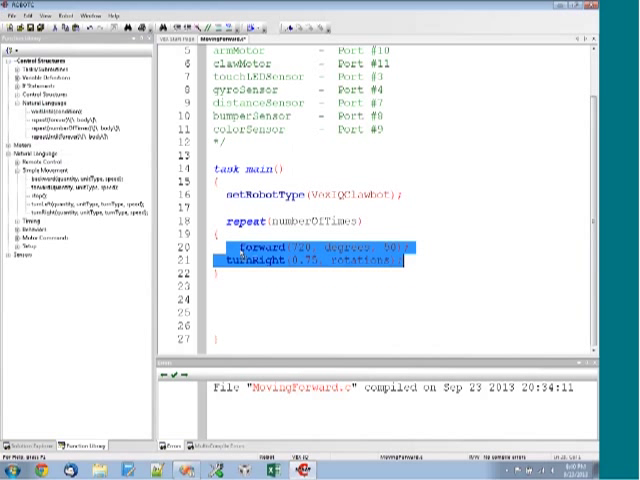
left_click(298, 286)
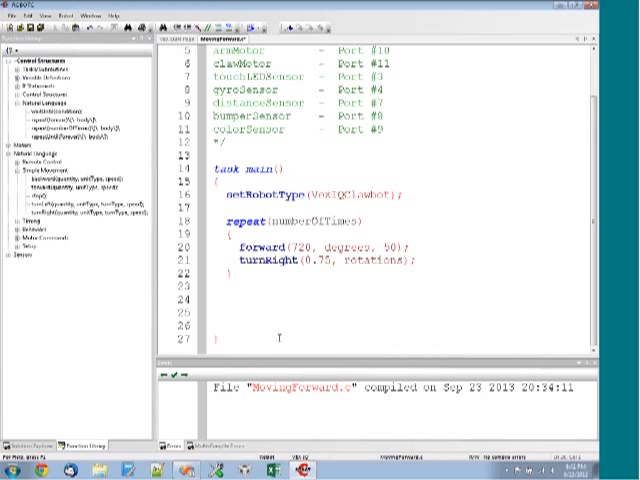
- Replace numberOfTimes in repeat() with 4
scroll("up", 3)
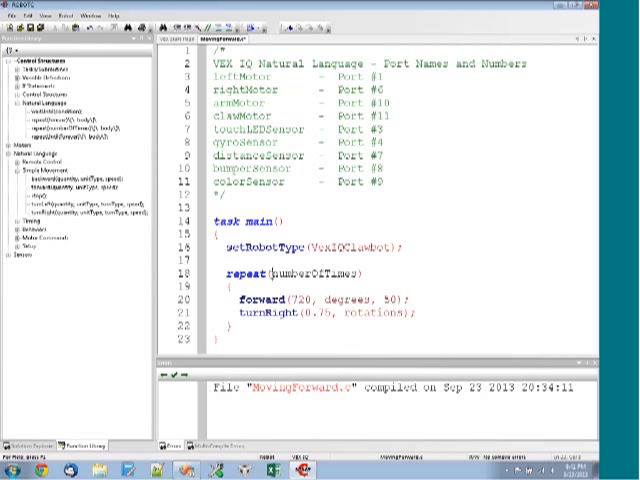
double_click(288, 272)
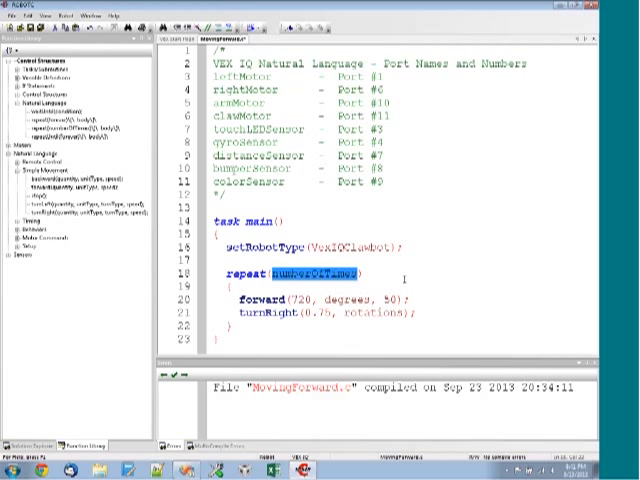
type("4)")
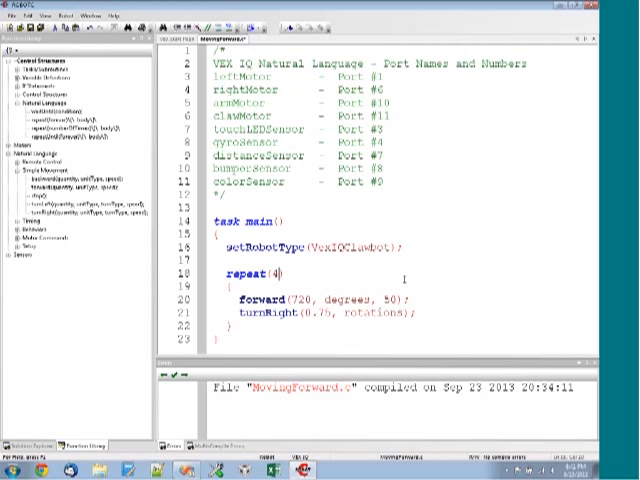